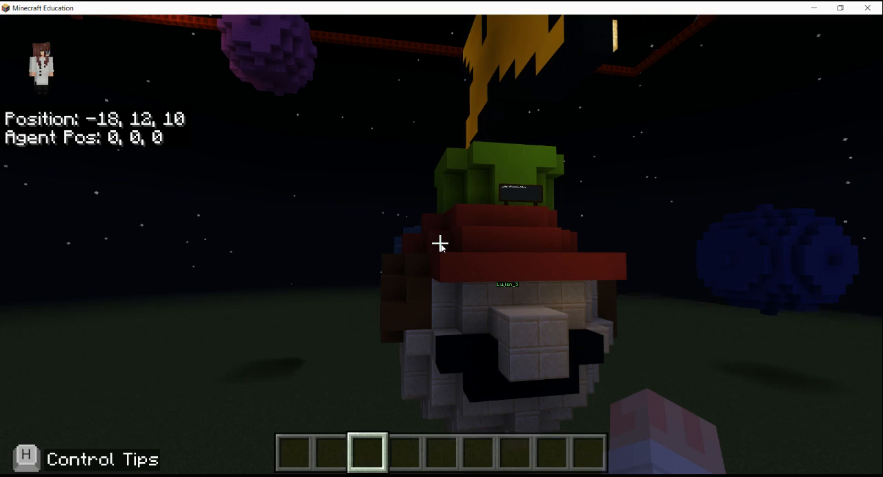
{"action": "mouse_move", "coordinate": [441, 244]}
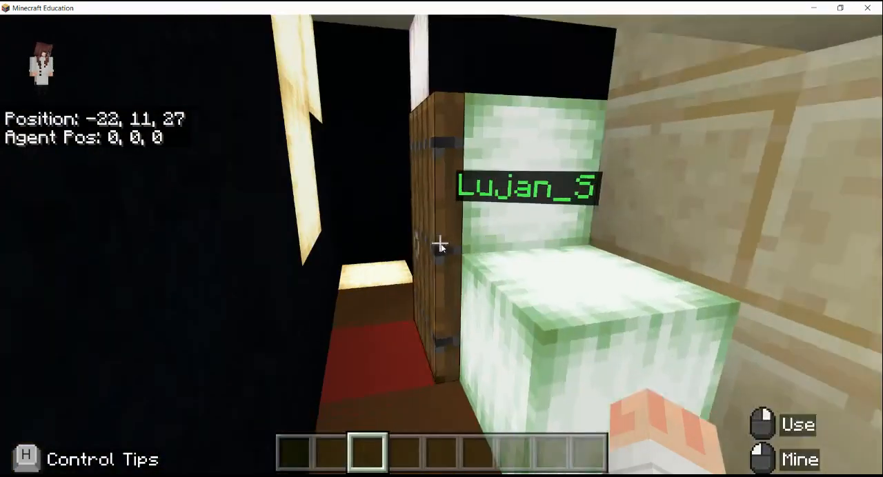
Fly out of the cave up to the giant yellow star, then back down to the planet's front.
{"action": "key", "text": "a"}
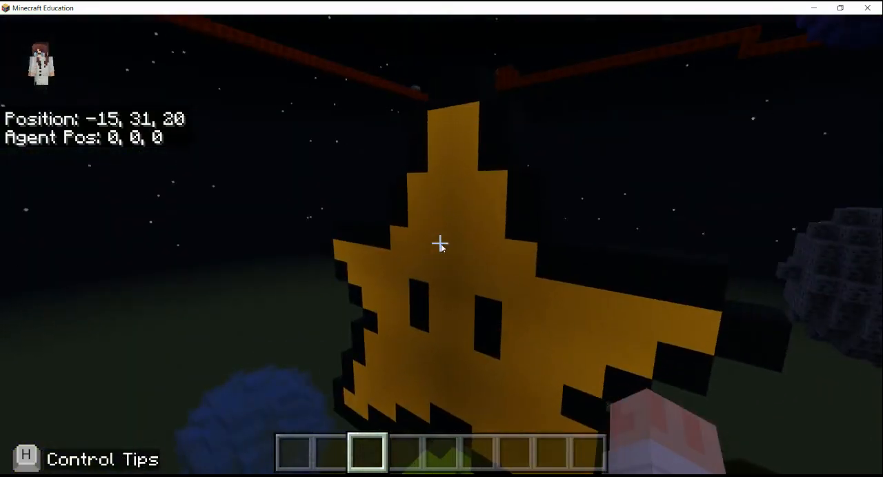
{"action": "key", "text": "w"}
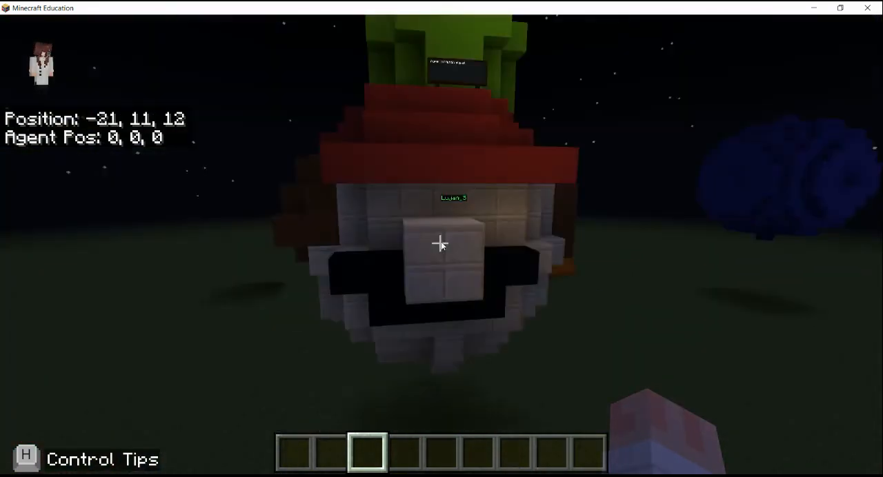
{"action": "mouse_move", "coordinate": [440, 244]}
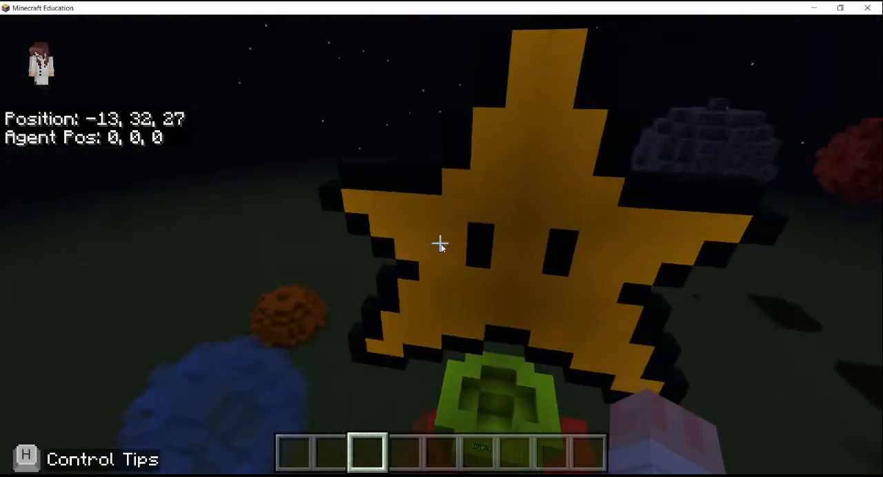
Ascend over the planet and look down at the yellow star atop the green pipe.
{"action": "key", "text": "w"}
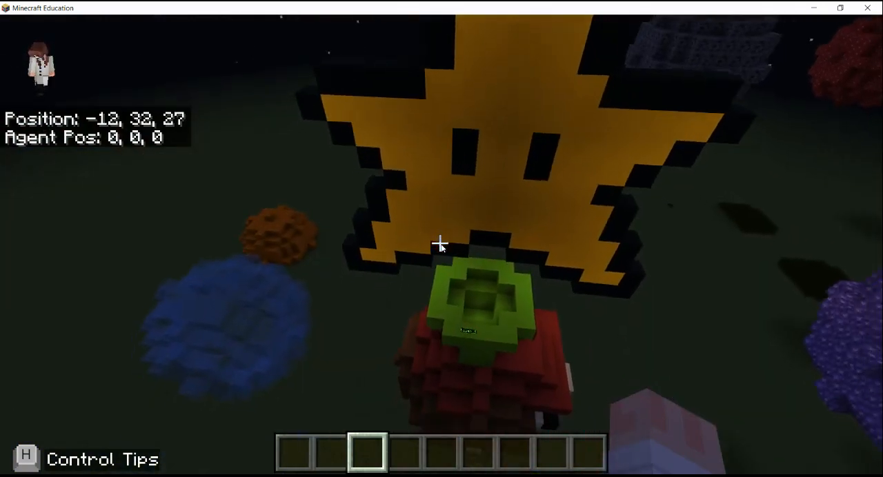